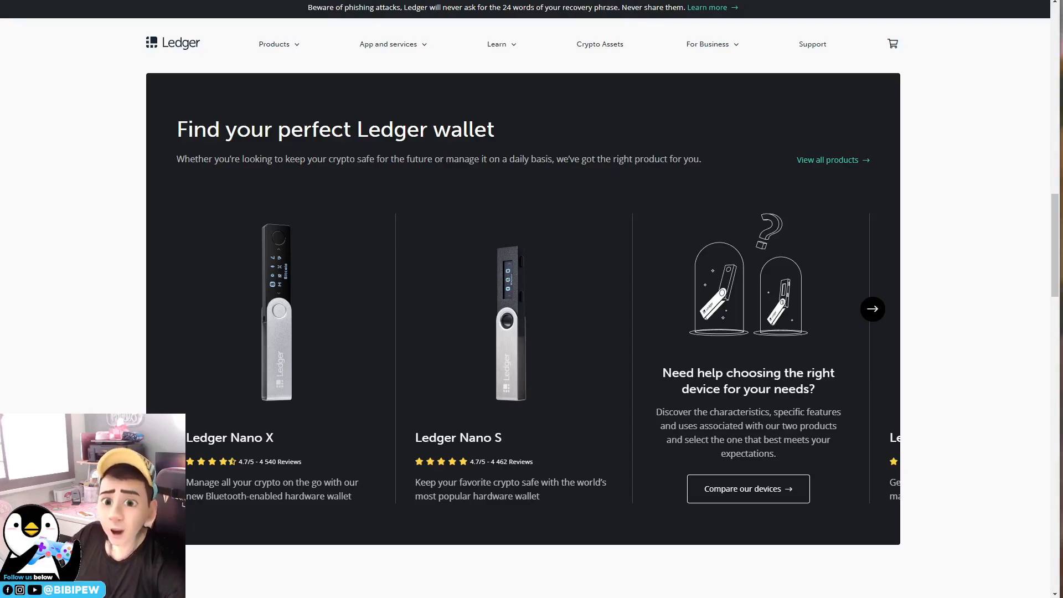
mouse_move(410, 402)
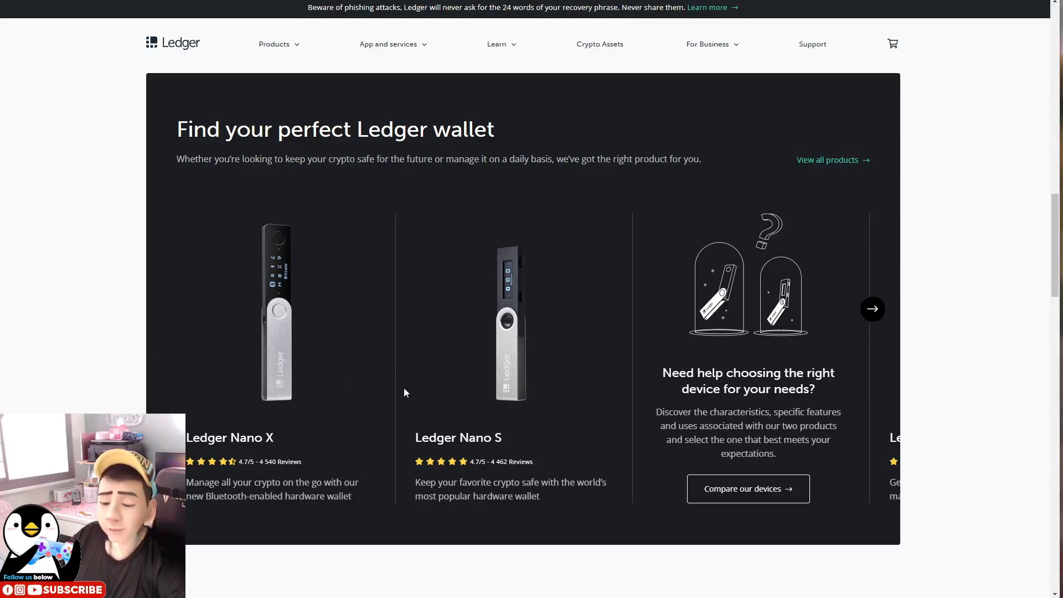
mouse_move(377, 388)
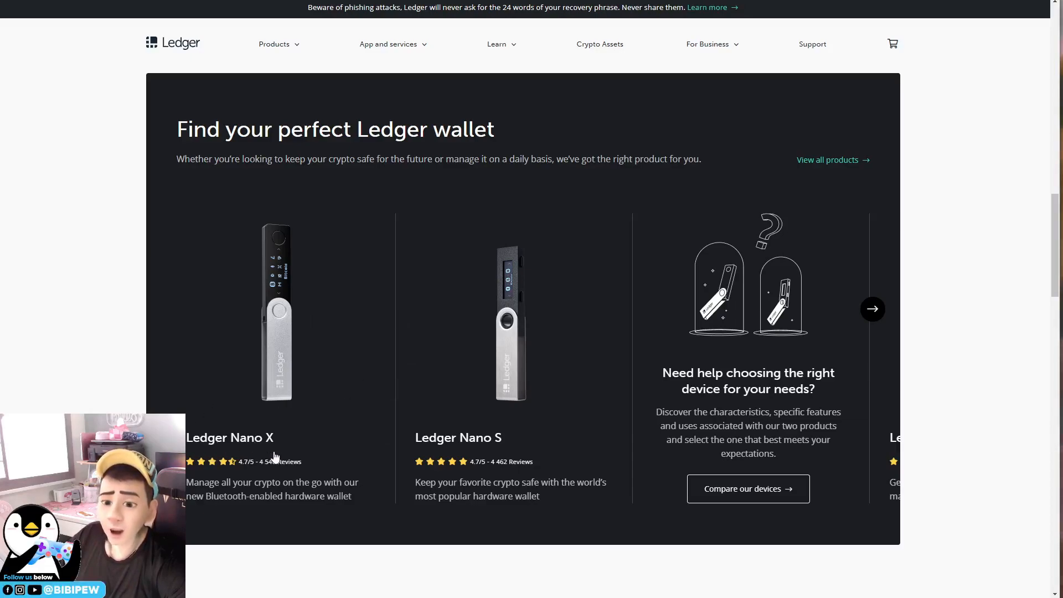
mouse_move(426, 395)
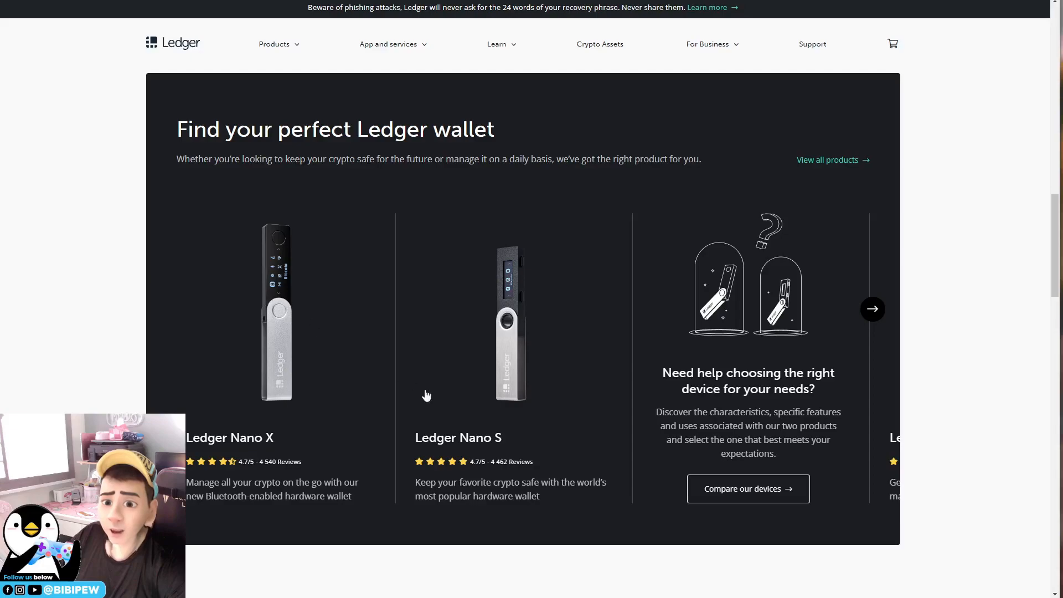
mouse_move(454, 382)
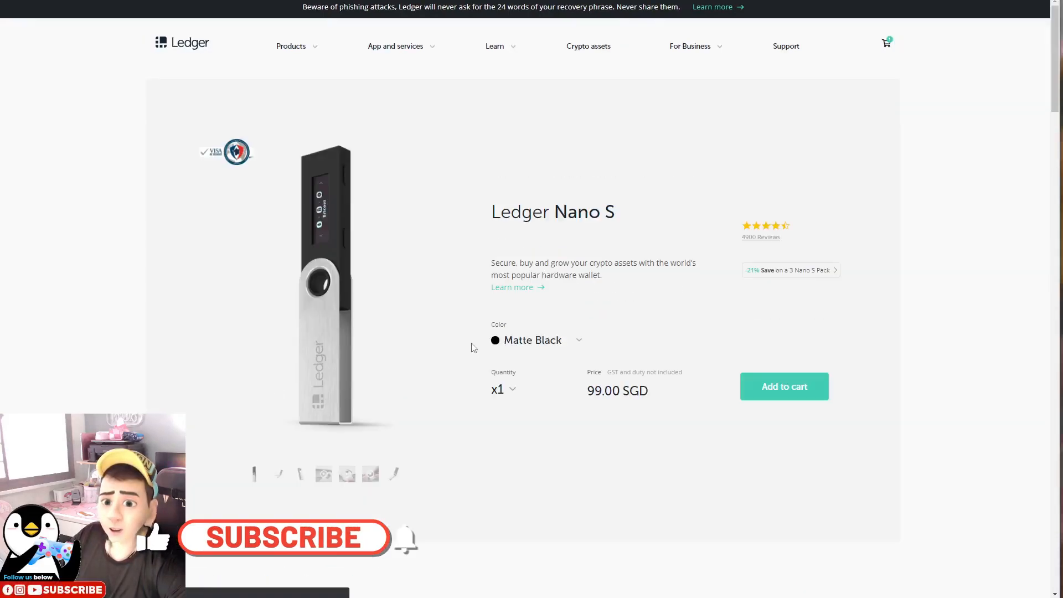
click(283, 536)
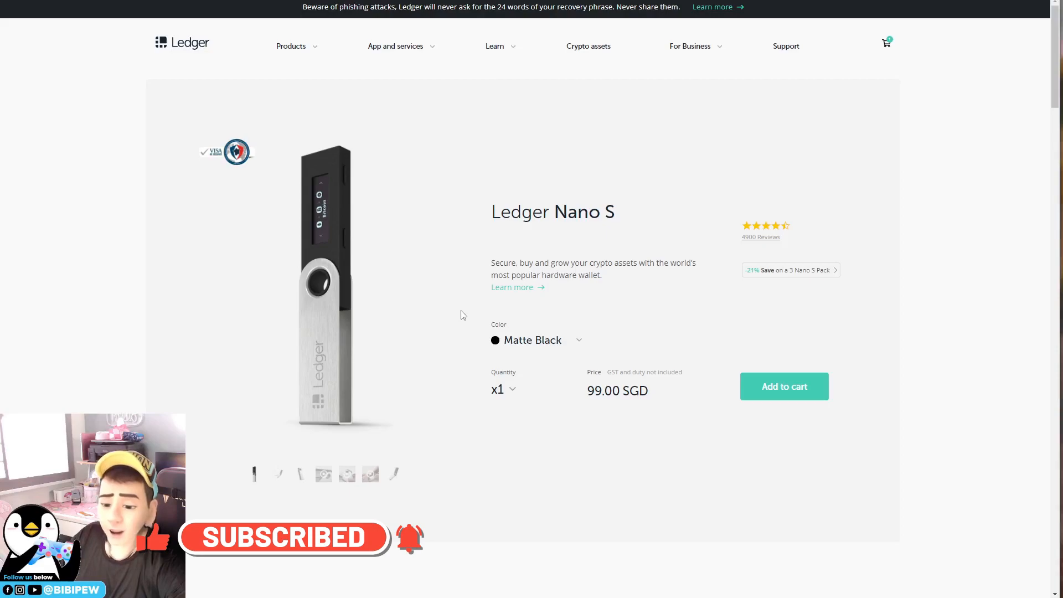
mouse_move(498, 313)
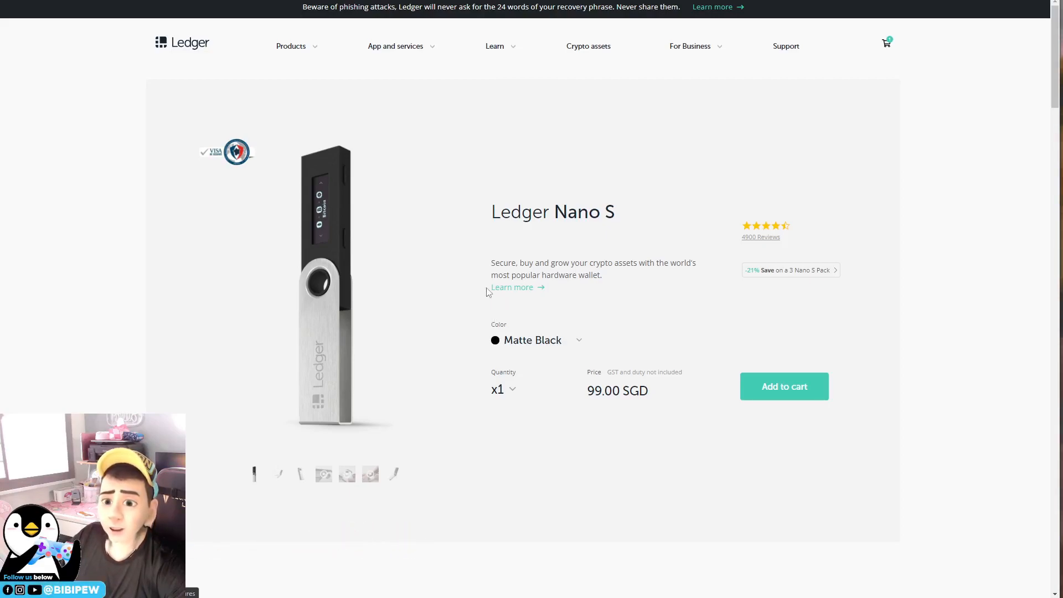
mouse_move(580, 290)
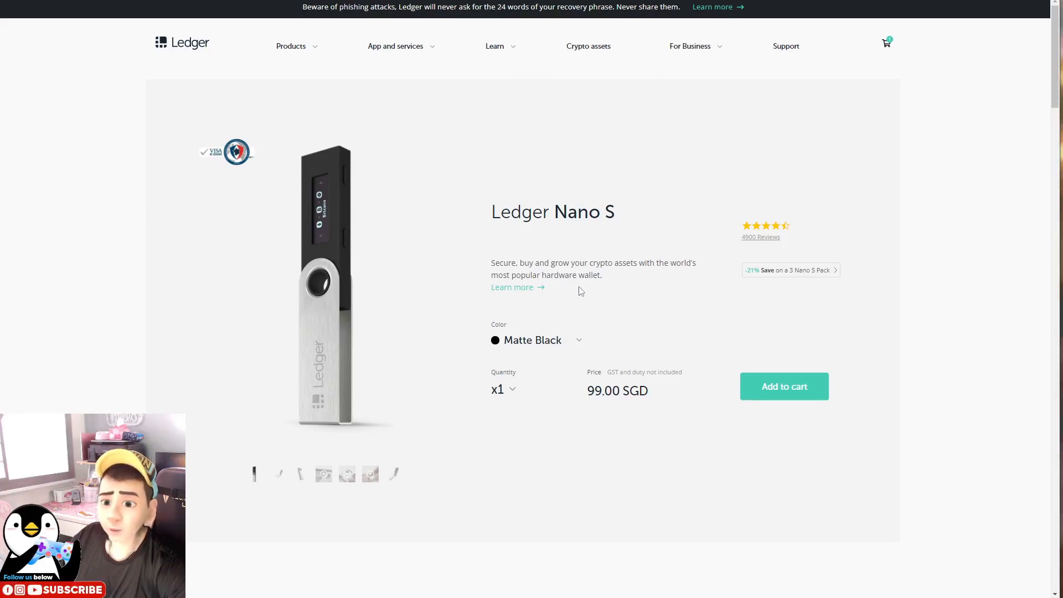
mouse_move(403, 277)
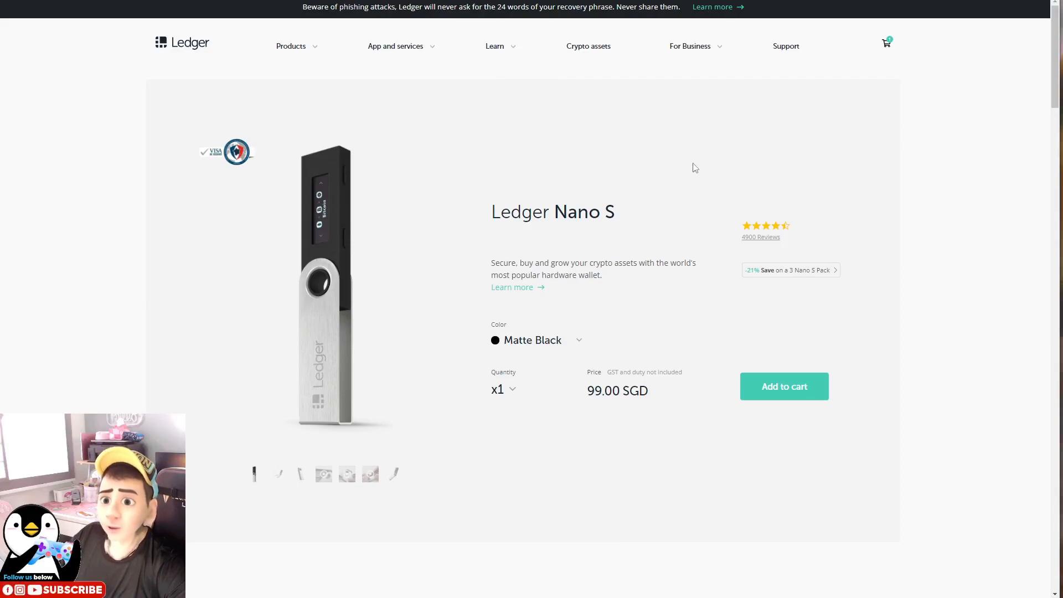
mouse_move(473, 288)
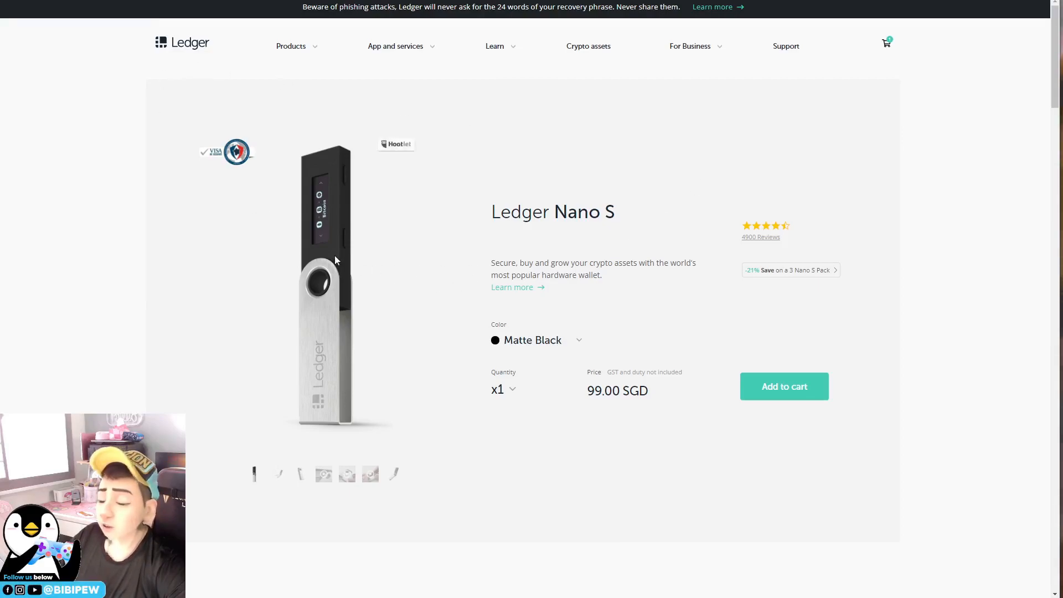
mouse_move(333, 249)
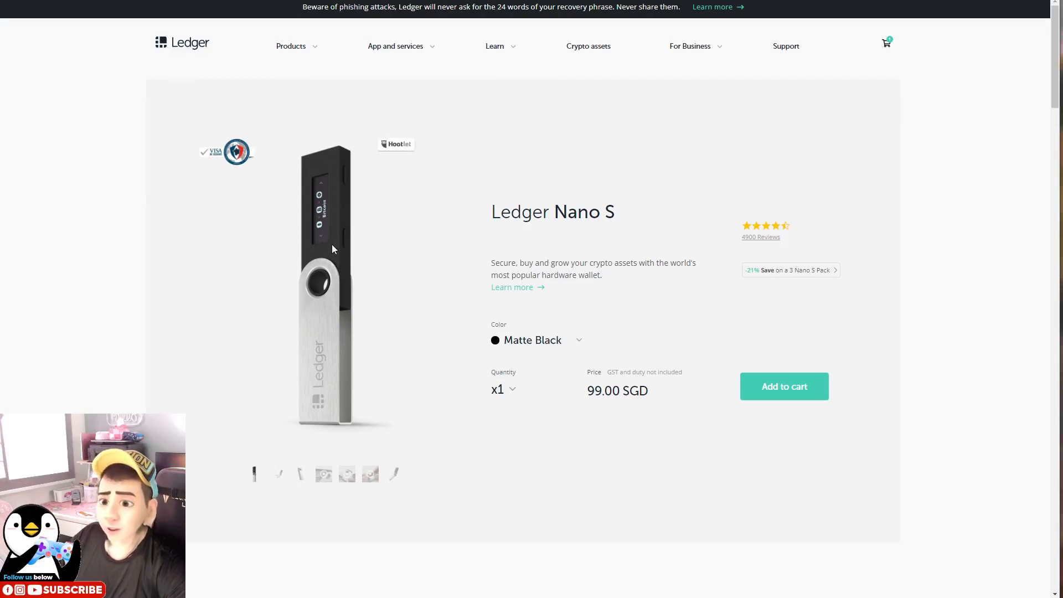
mouse_move(874, 84)
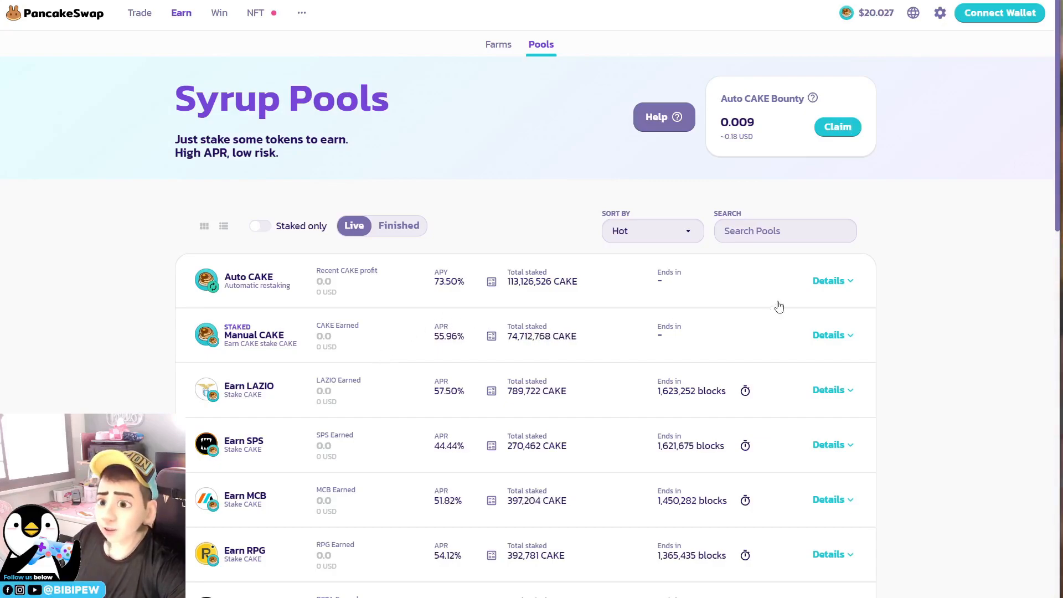
mouse_move(886, 263)
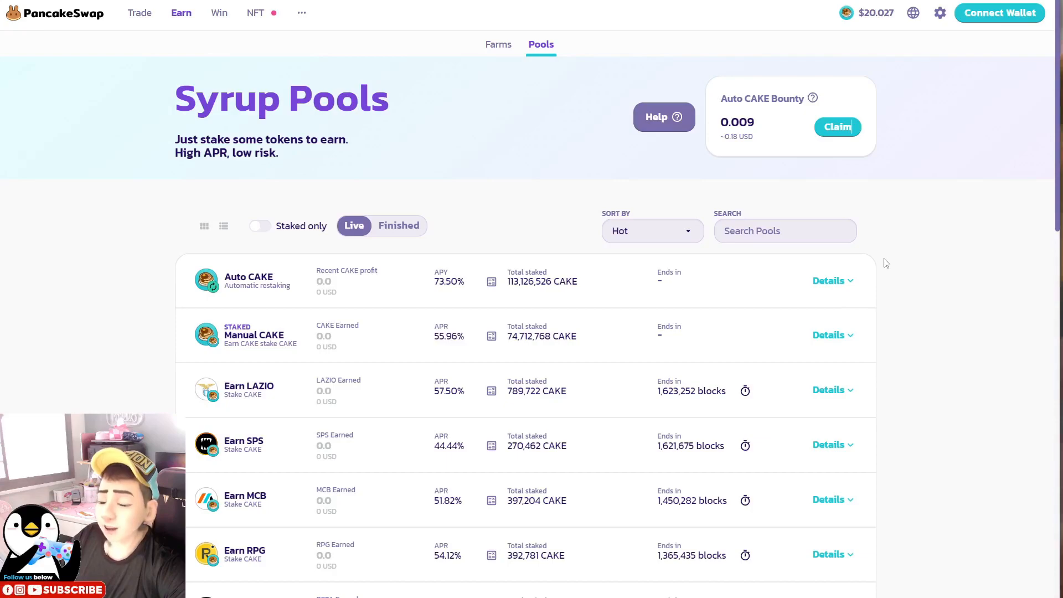
Claim the Auto CAKE bounty down to zero and bring up MetaMask's unlock prompt
click(838, 127)
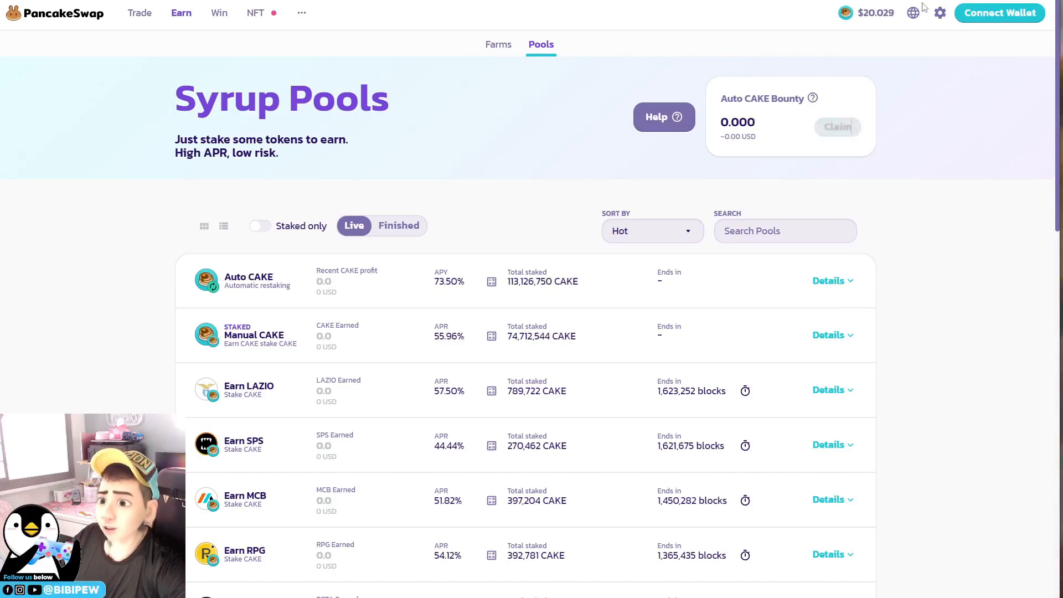
click(913, 12)
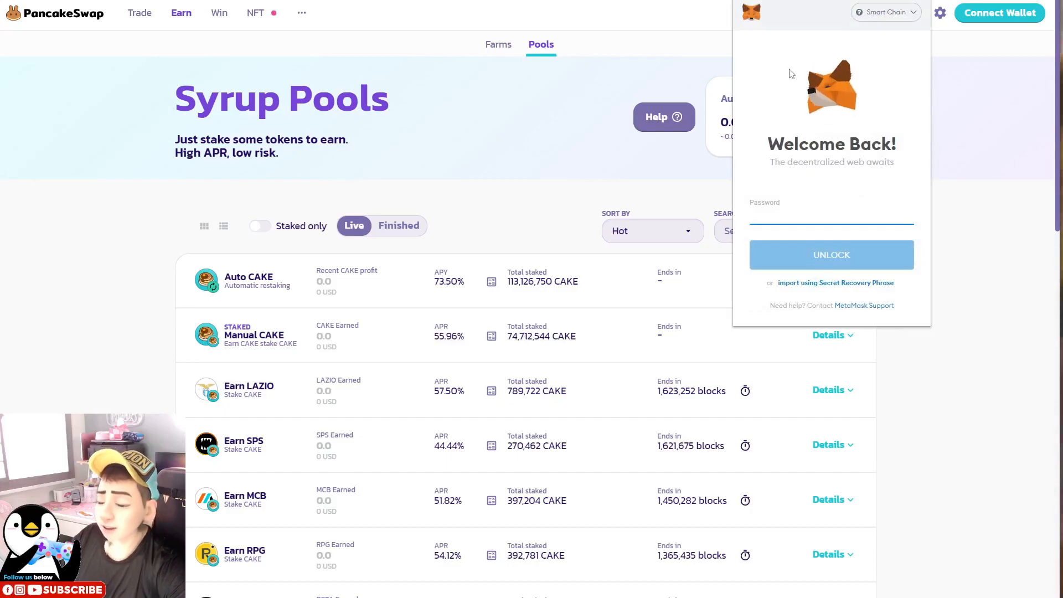
Unlock MetaMask with the wallet password and open the My Accounts list
click(832, 214)
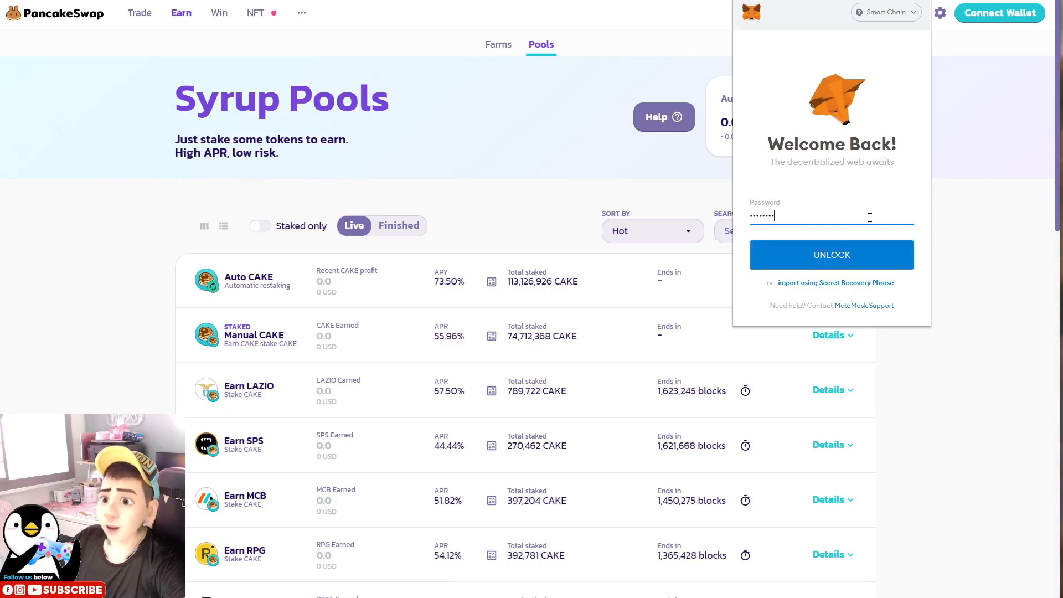
click(831, 255)
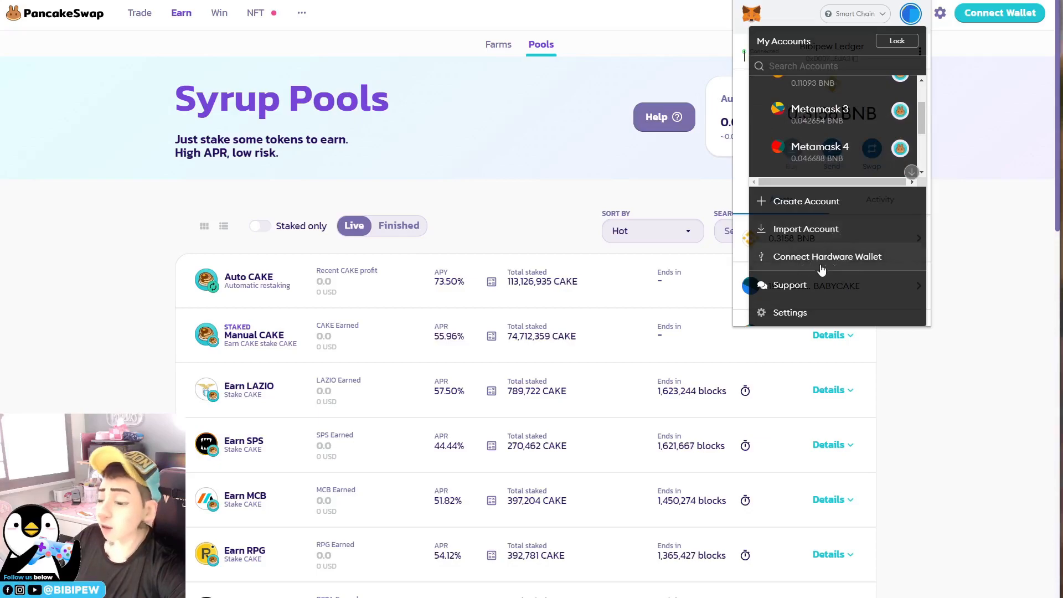
mouse_move(811, 249)
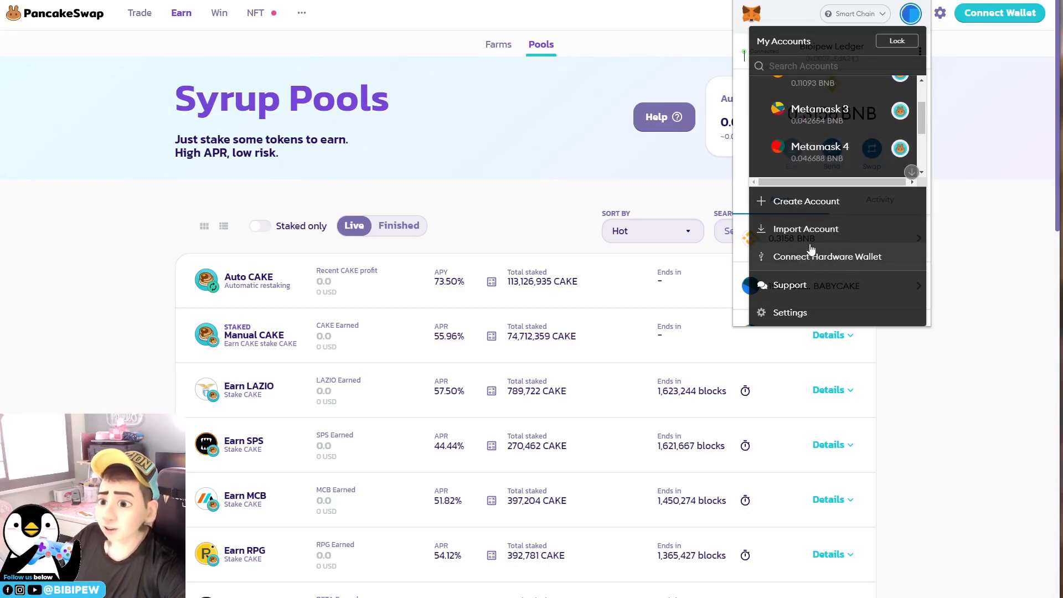
Choose Connect Hardware Wallet, select Ledger, and review its setup instructions
click(827, 256)
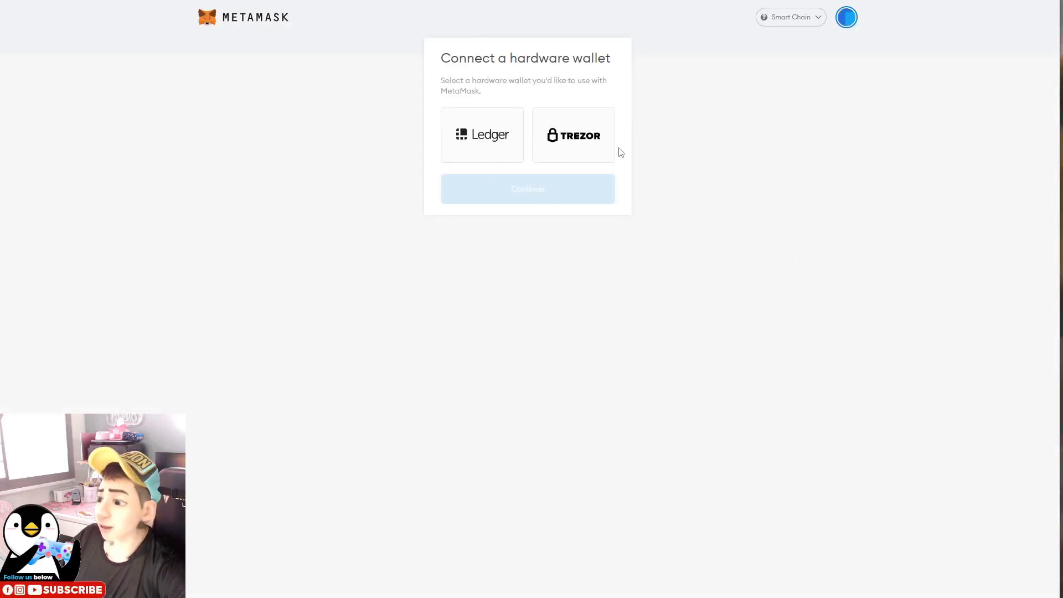
mouse_move(485, 143)
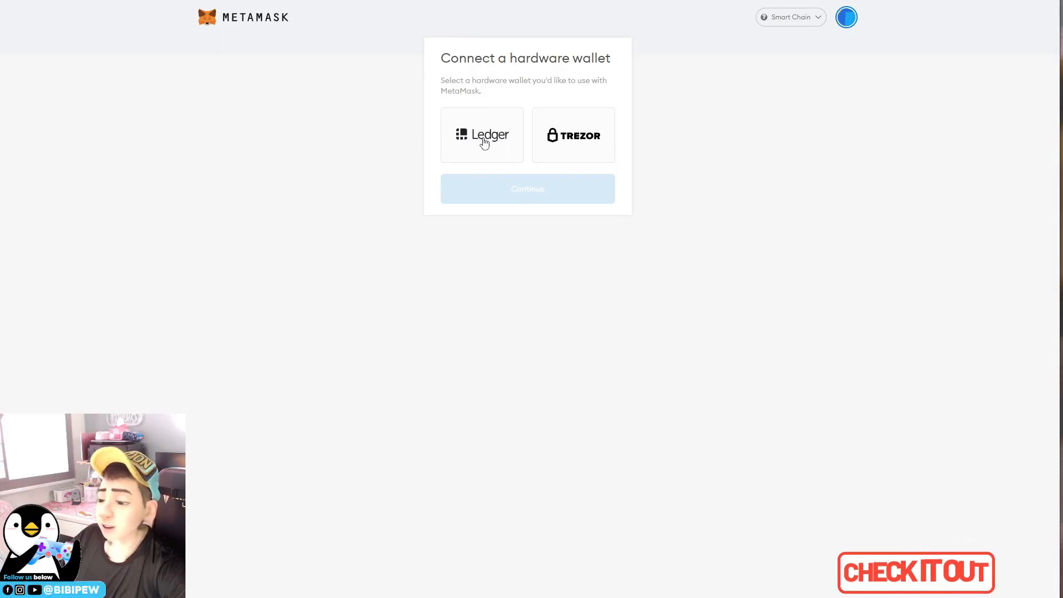
click(482, 134)
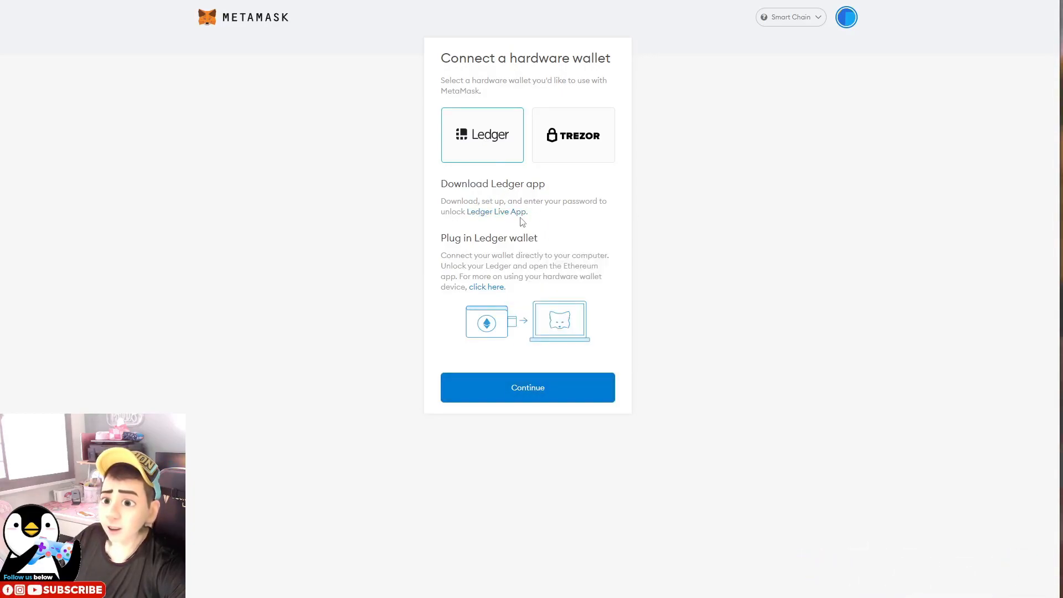
click(498, 211)
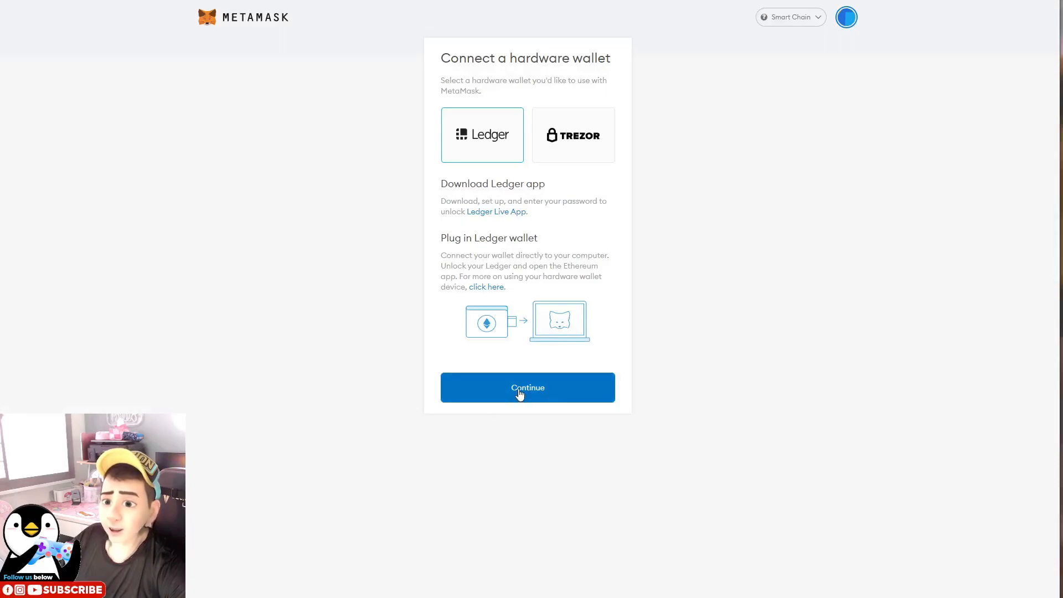
click(528, 388)
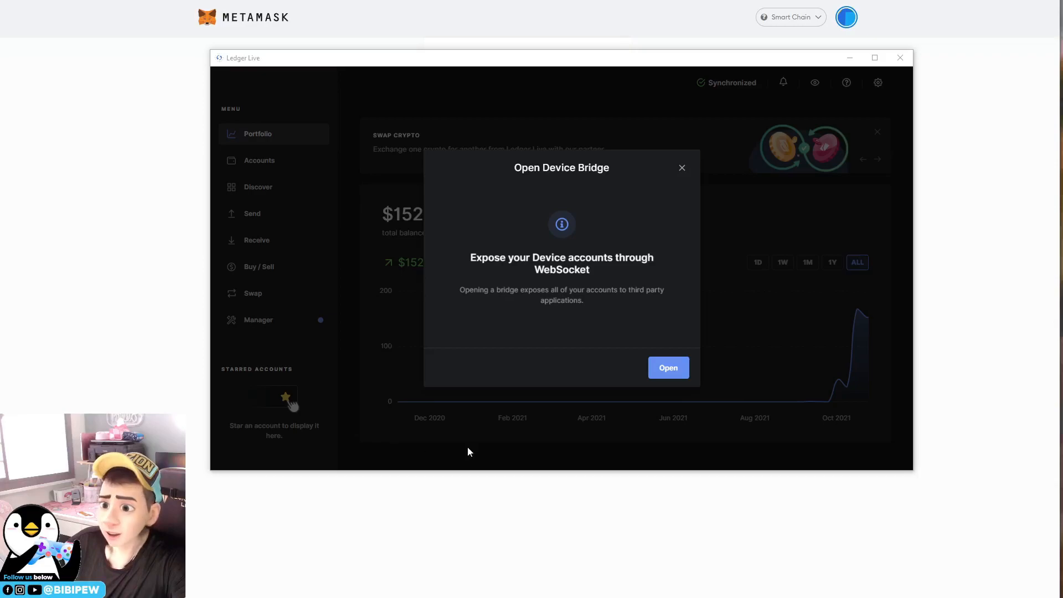
click(669, 367)
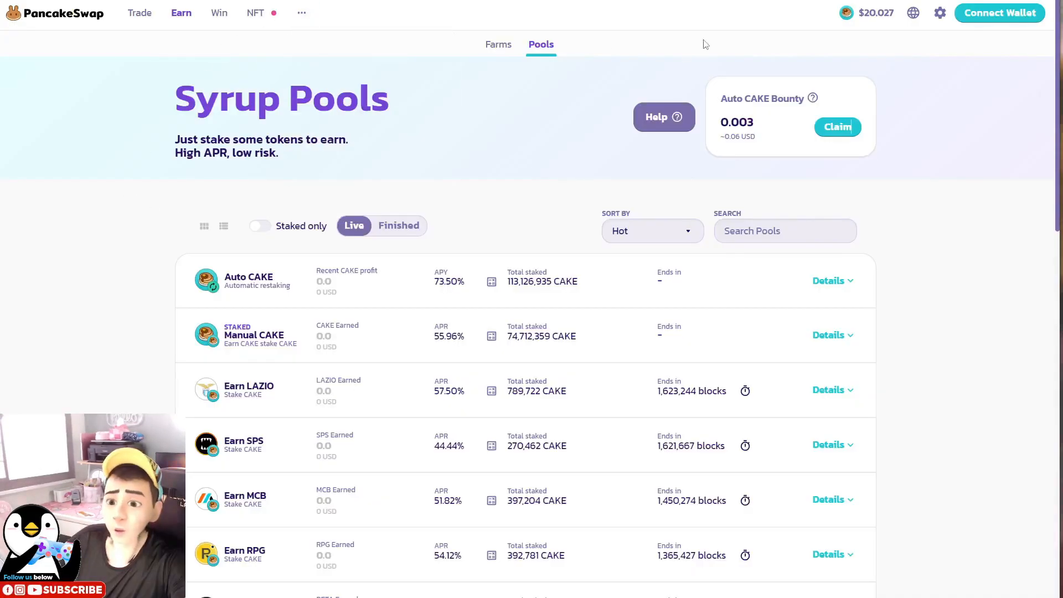
mouse_move(791, 161)
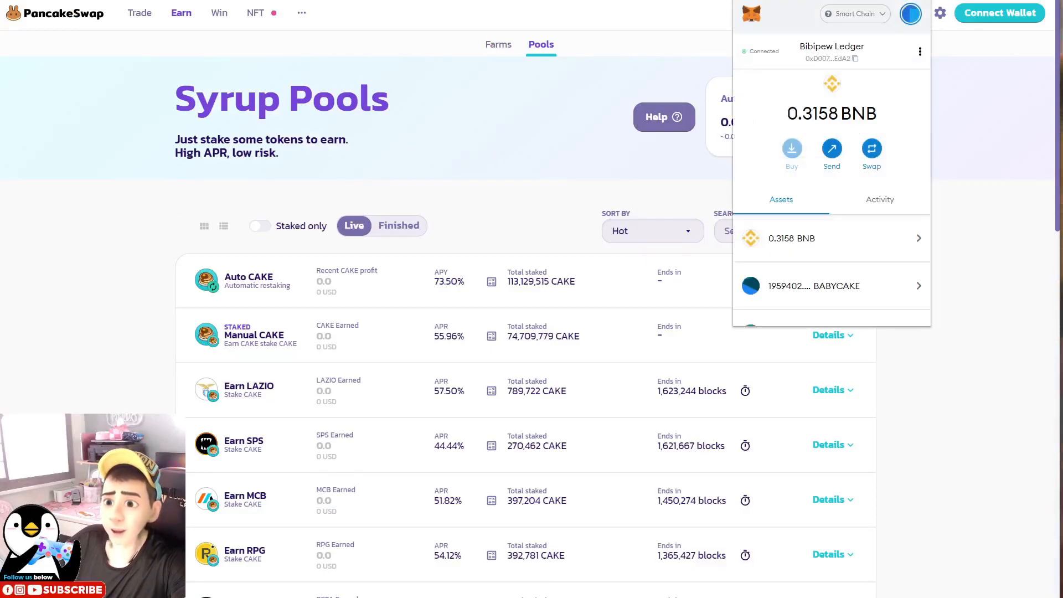
mouse_move(869, 199)
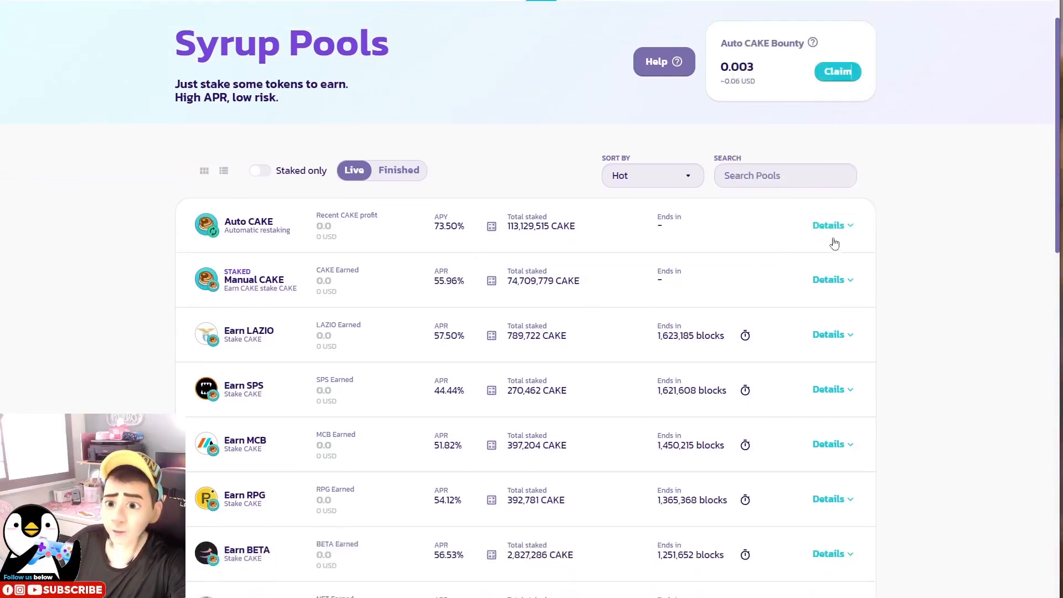
Connect PancakeSwap to MetaMask through the Connect Wallet dialog
click(999, 13)
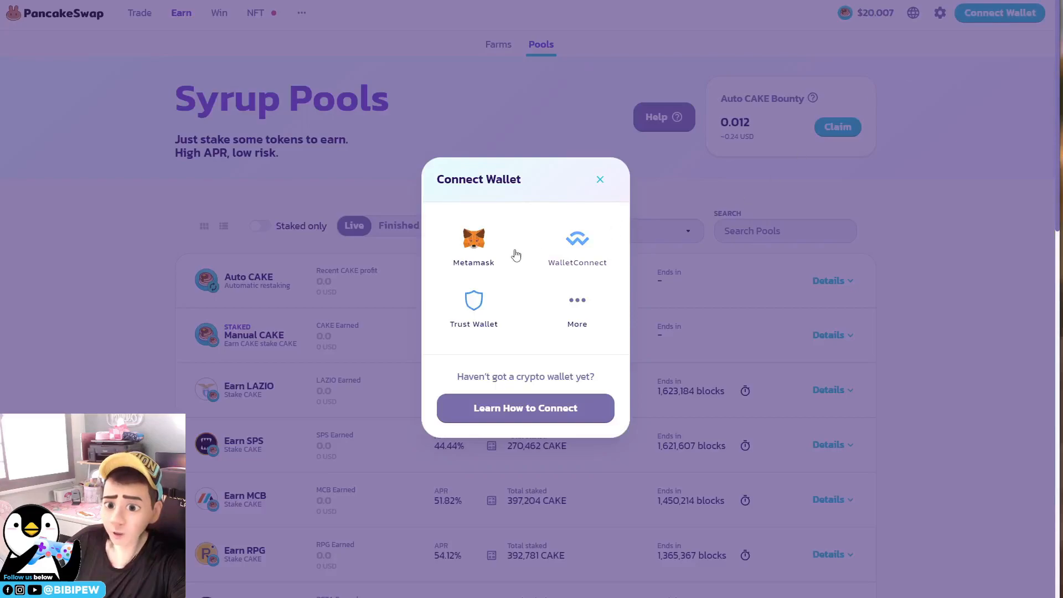
click(473, 241)
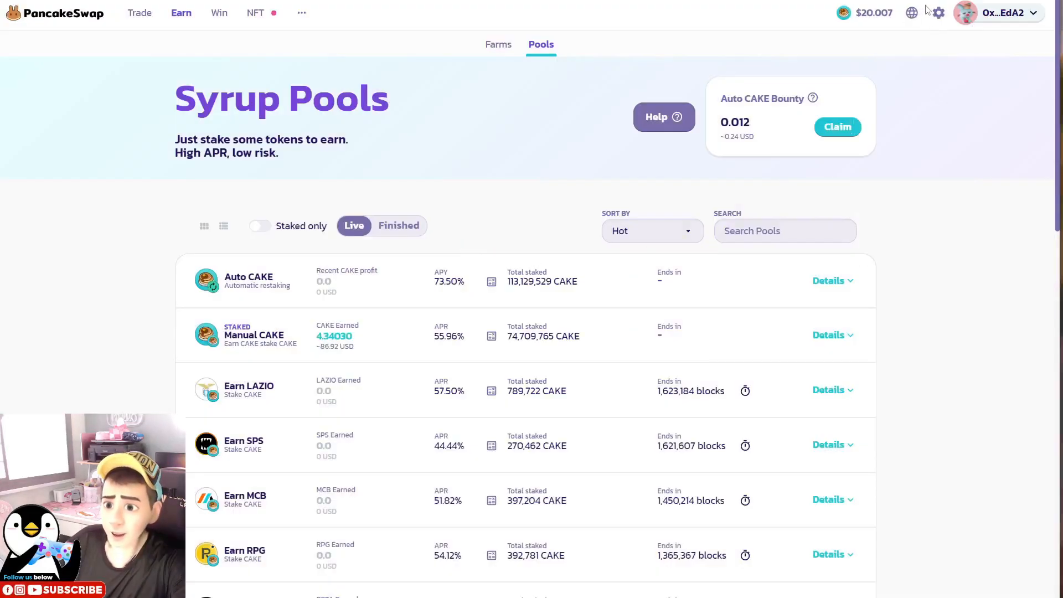
mouse_move(89, 19)
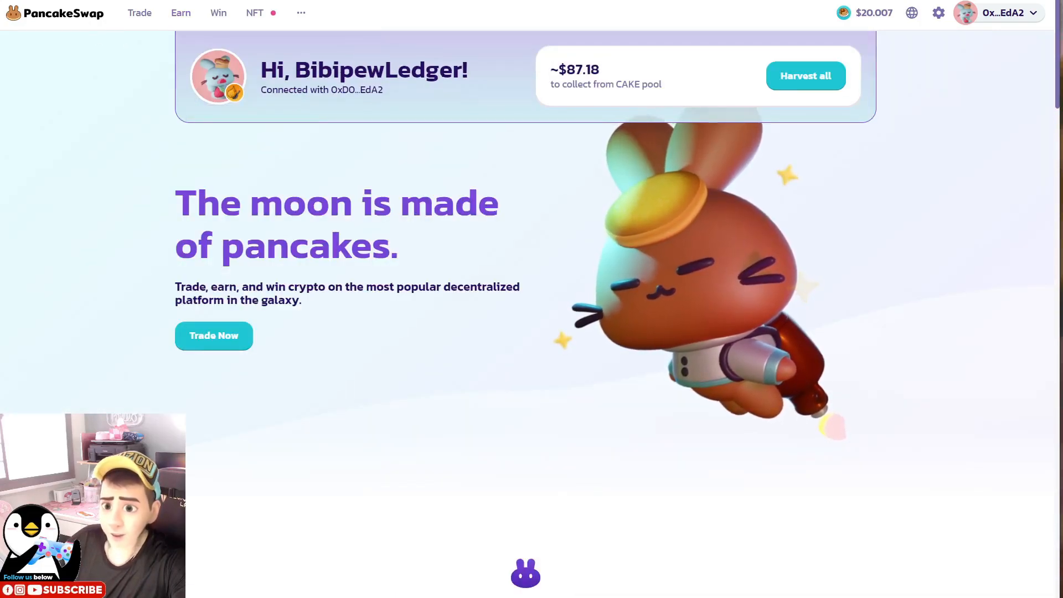
Go to Earn > Pools and expand the Manual CAKE pool details
click(180, 13)
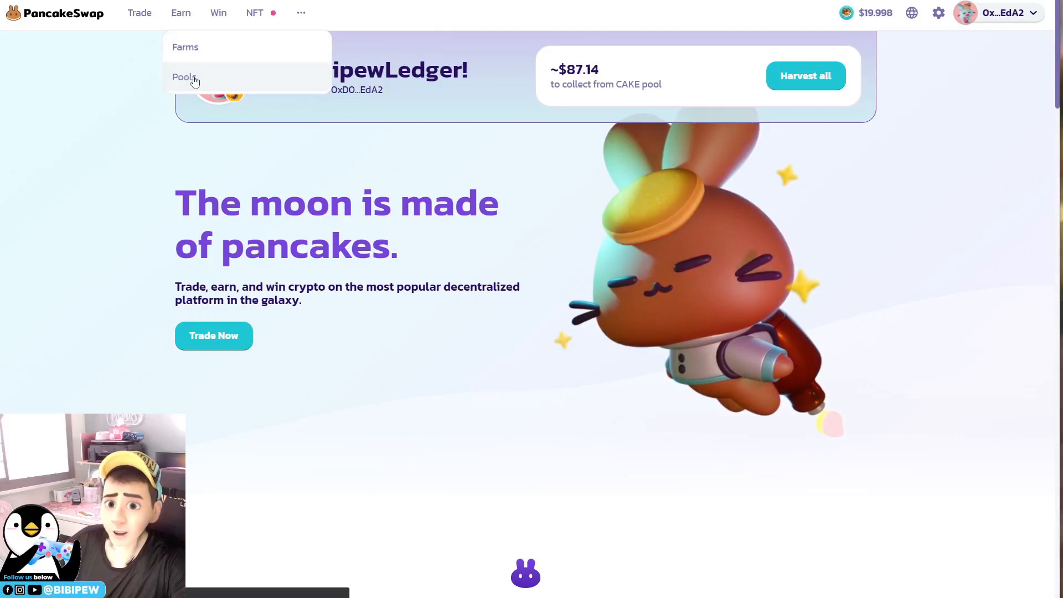
click(183, 77)
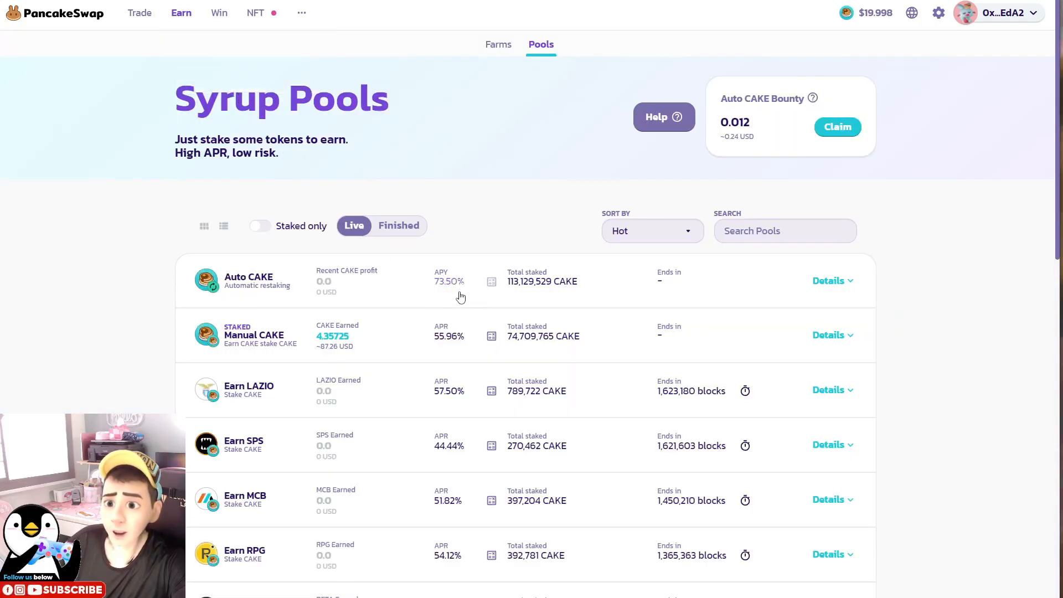
click(829, 335)
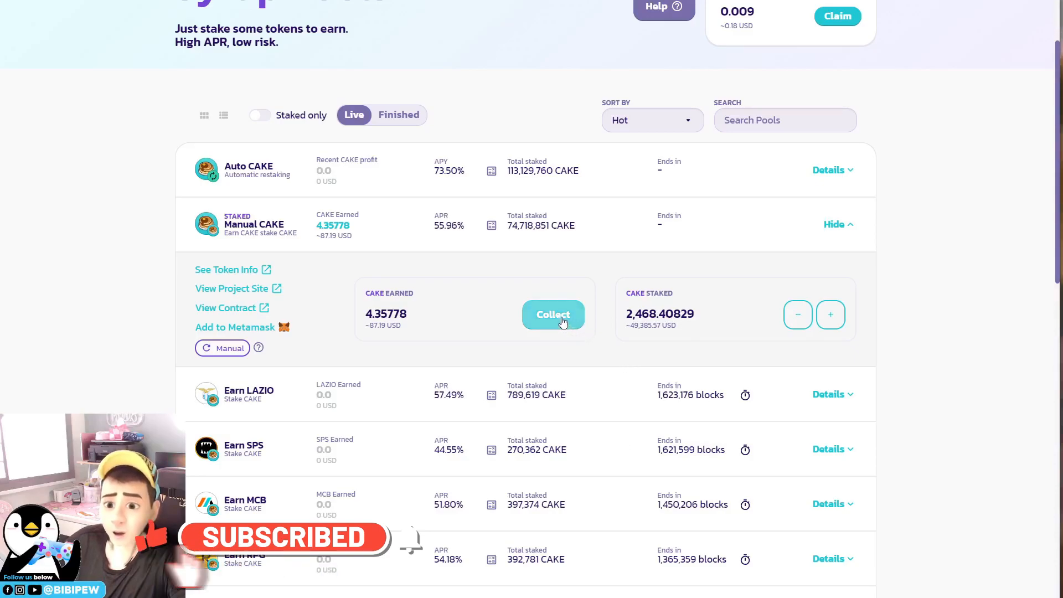
Collect and compound the earned CAKE, confirming the transaction in MetaMask
click(553, 314)
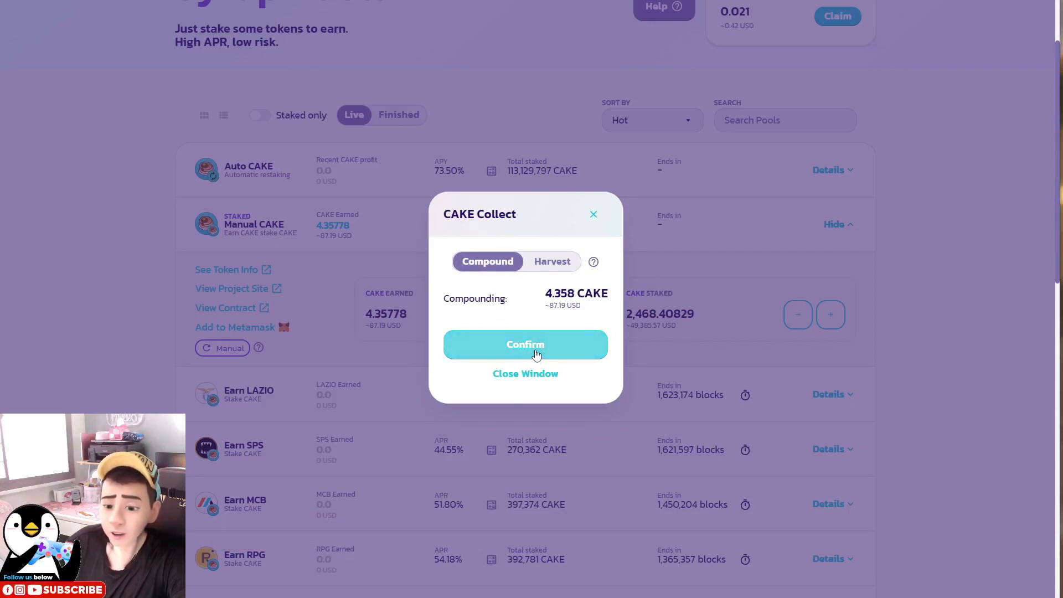
click(525, 345)
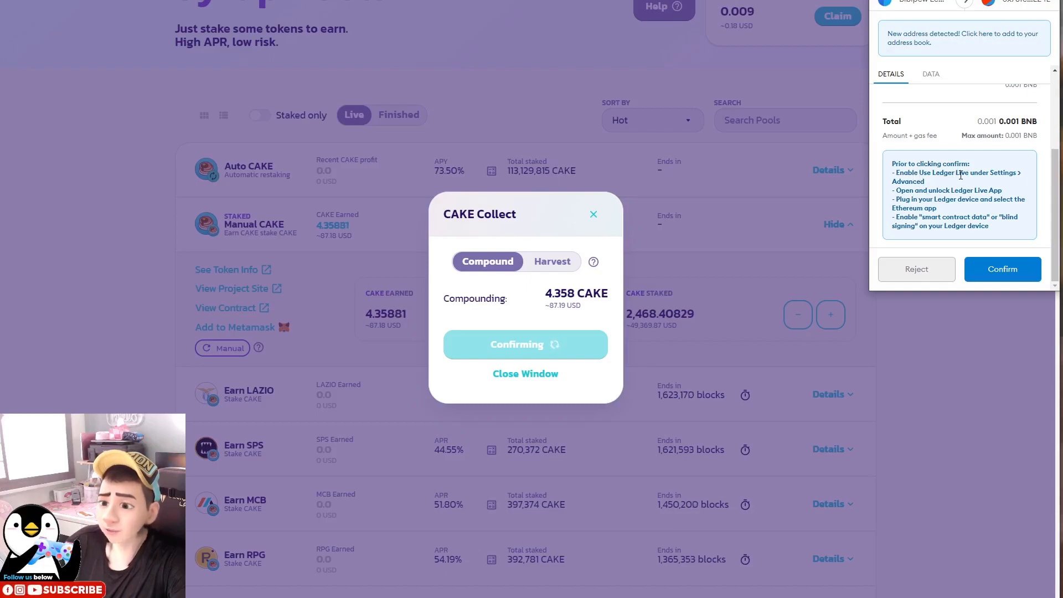
click(1002, 269)
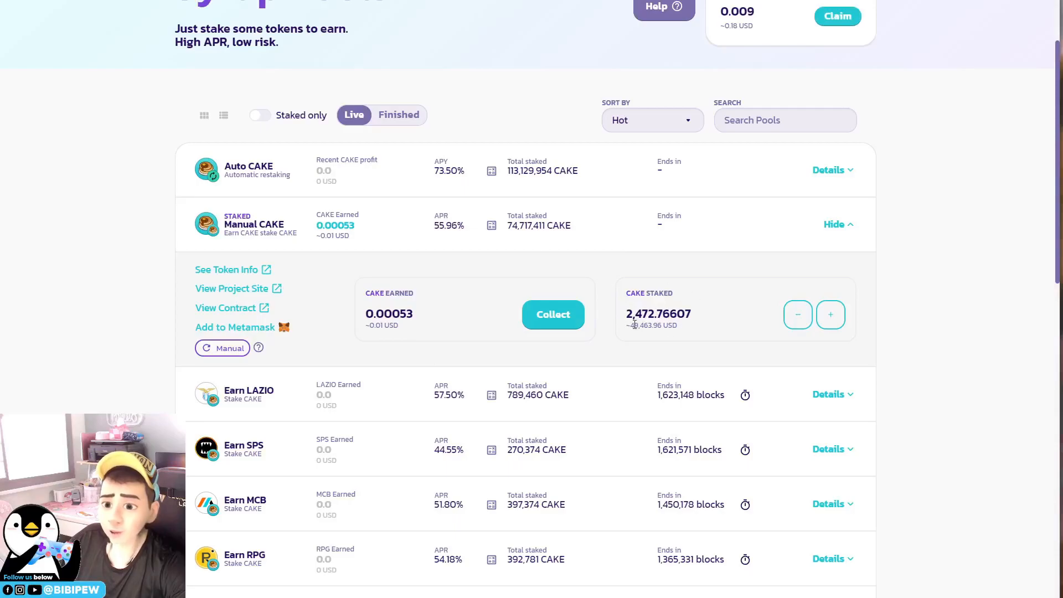
Scroll down through the Syrup Pools list
scroll(down, 3)
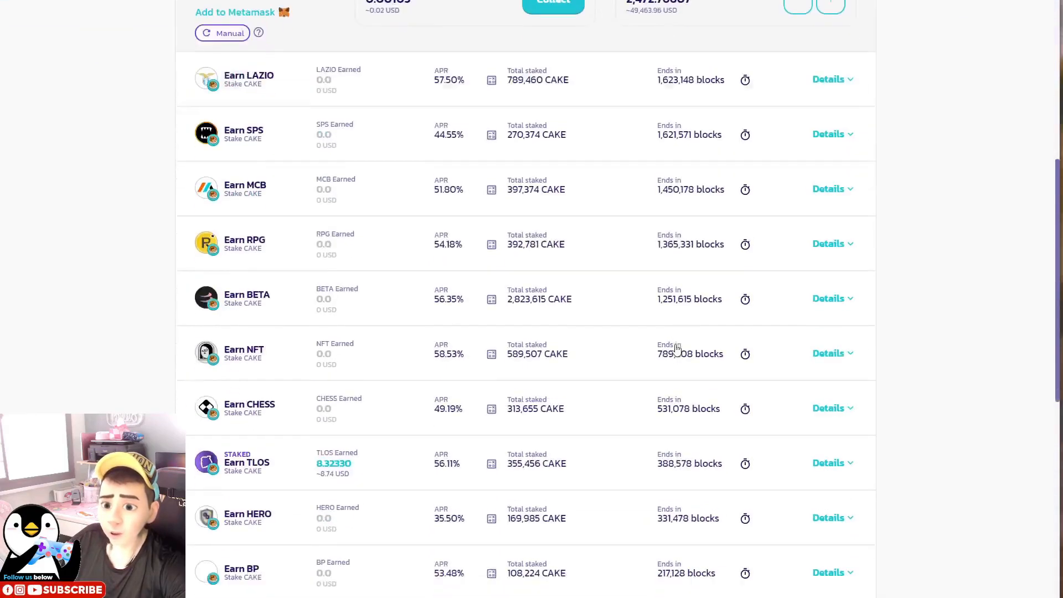
scroll(down, 3)
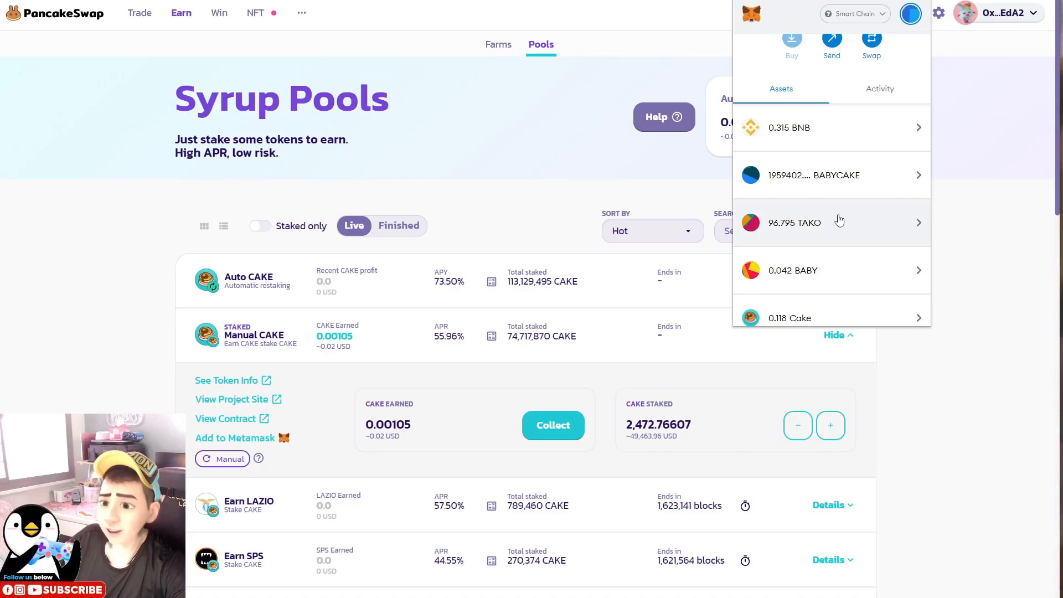
mouse_move(837, 214)
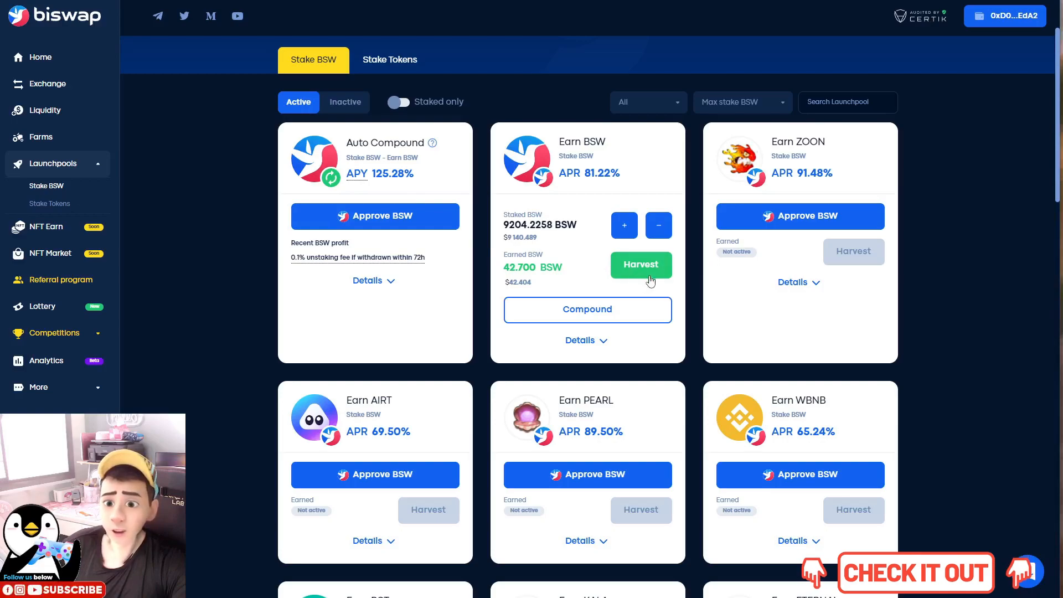
Harvest the ~42.7 BSW from Earn BSW and approve the transaction in MetaMask
click(640, 264)
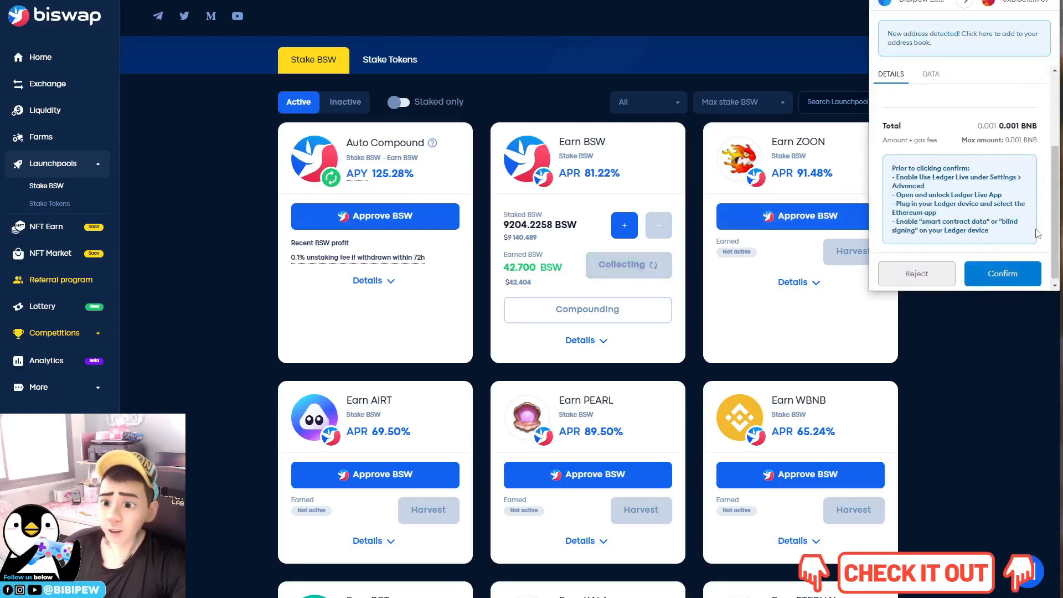
click(1002, 274)
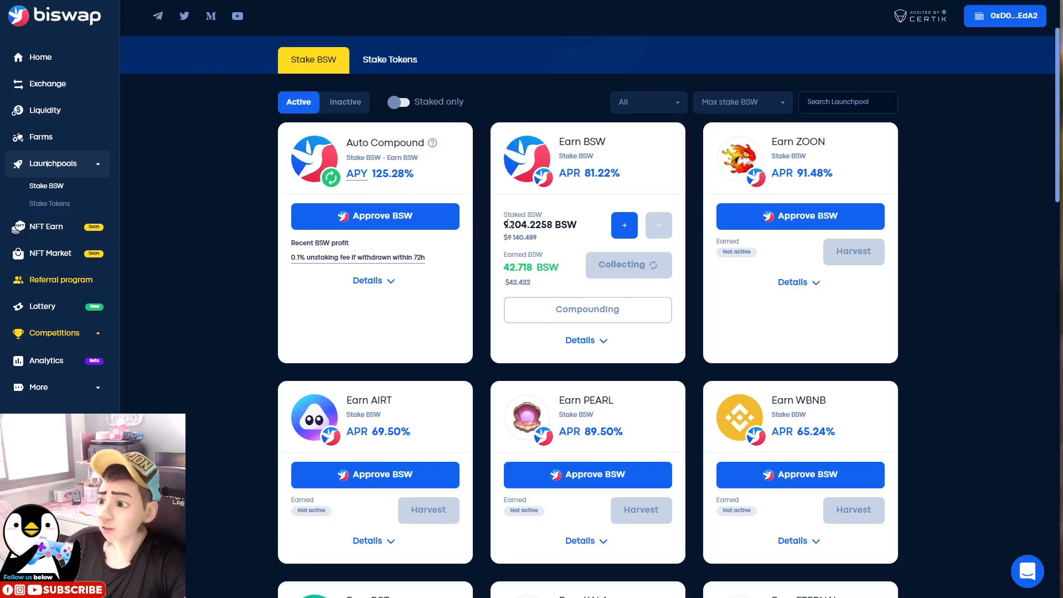
mouse_move(446, 253)
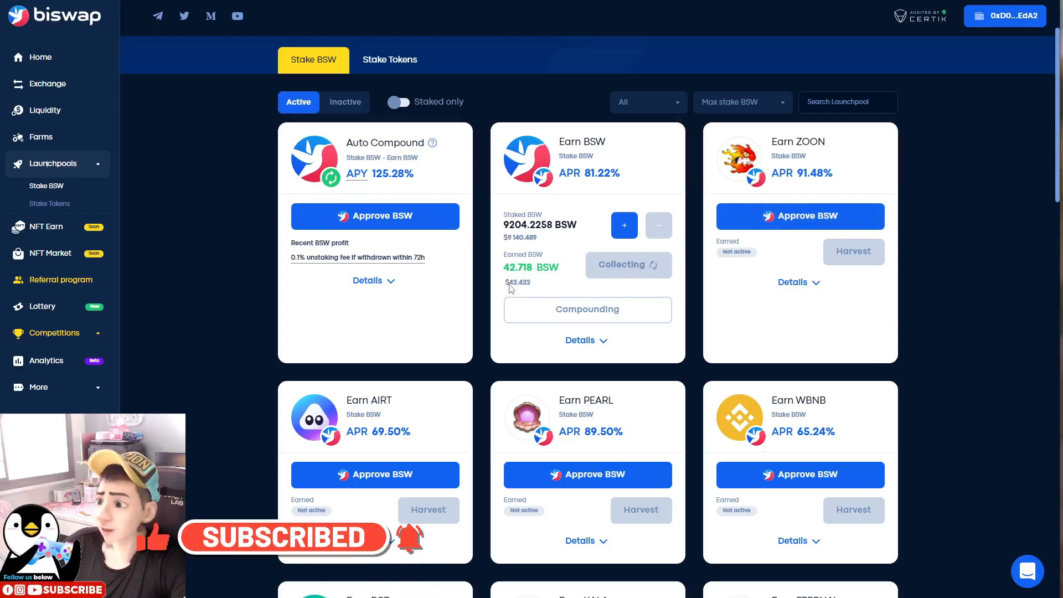
click(628, 264)
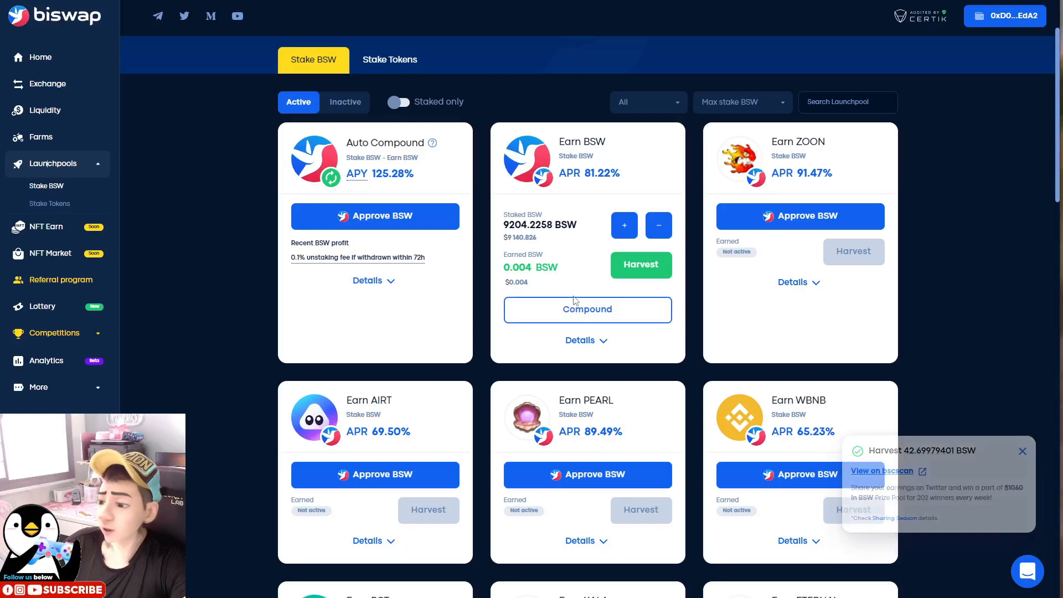
Return to PancakeSwap's Syrup Pools, where Manual CAKE shows 0.00316 CAKE earned
click(1022, 450)
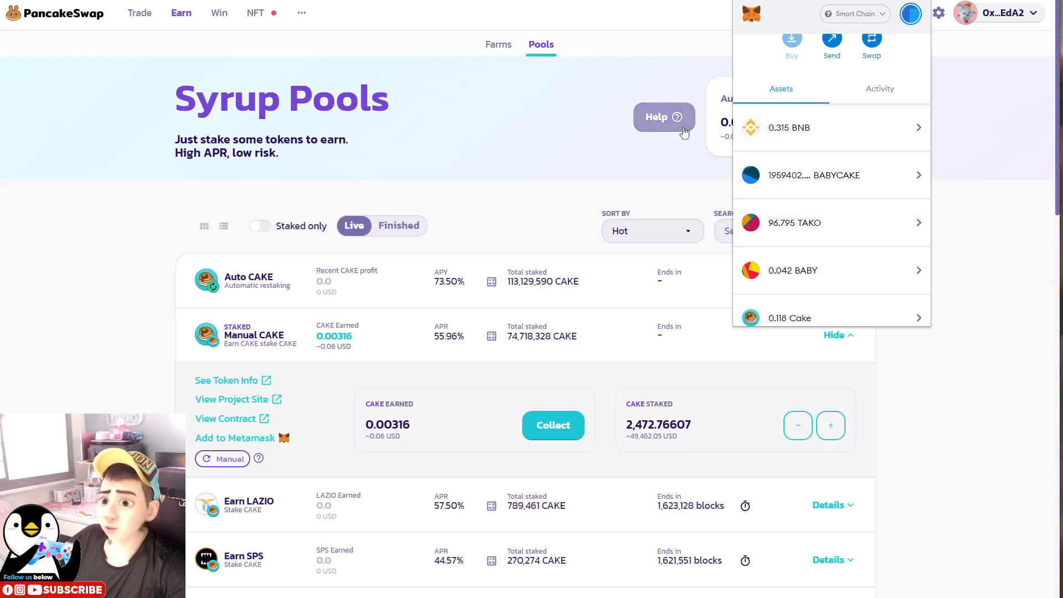
mouse_move(639, 153)
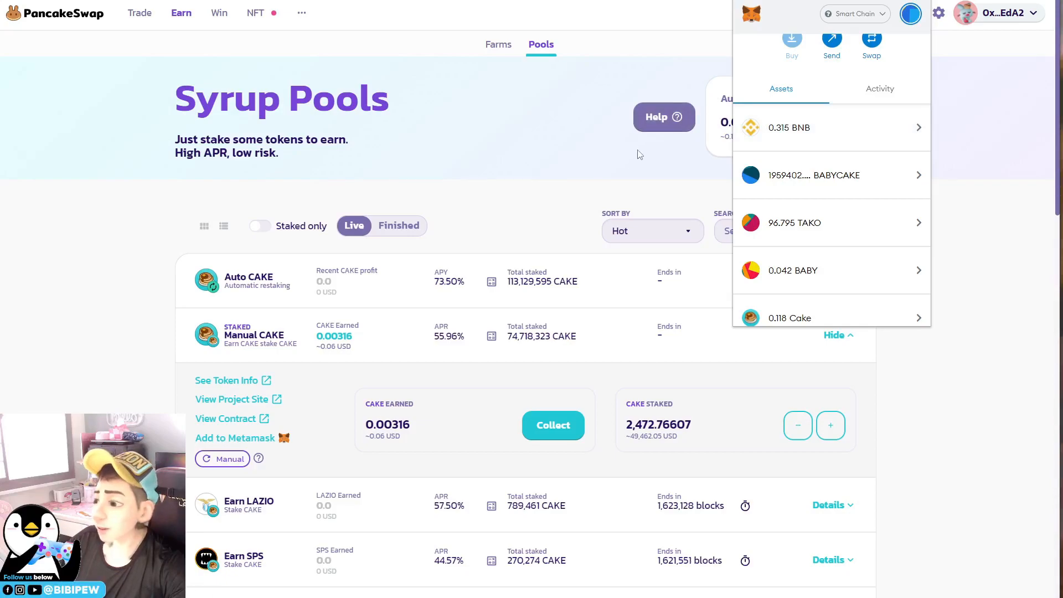
mouse_move(643, 149)
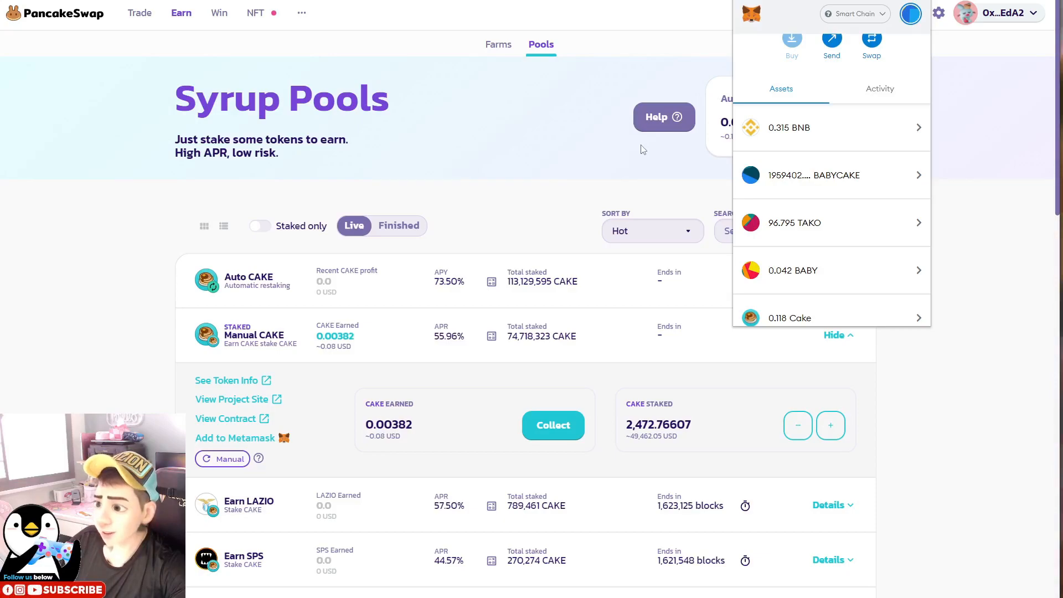
mouse_move(640, 144)
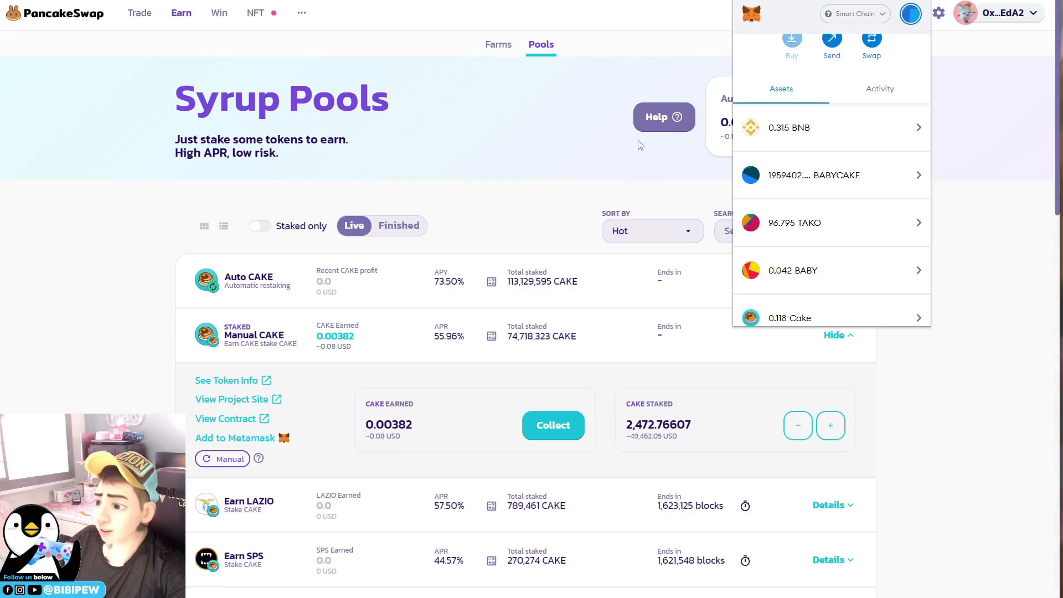